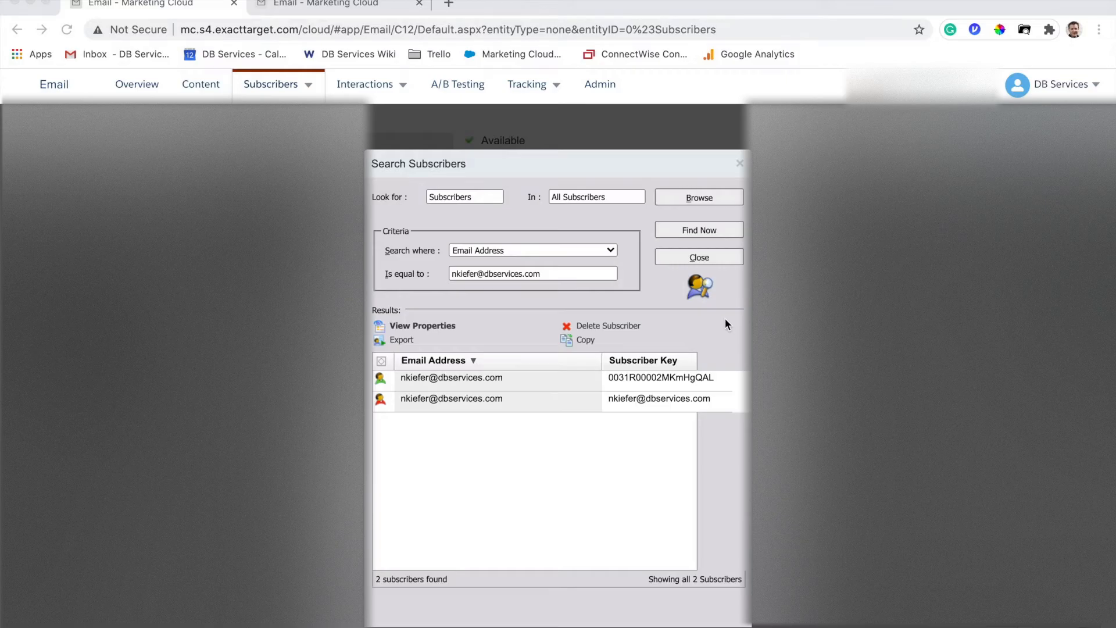
{"action": "mouse_move", "coordinate": [610, 375]}
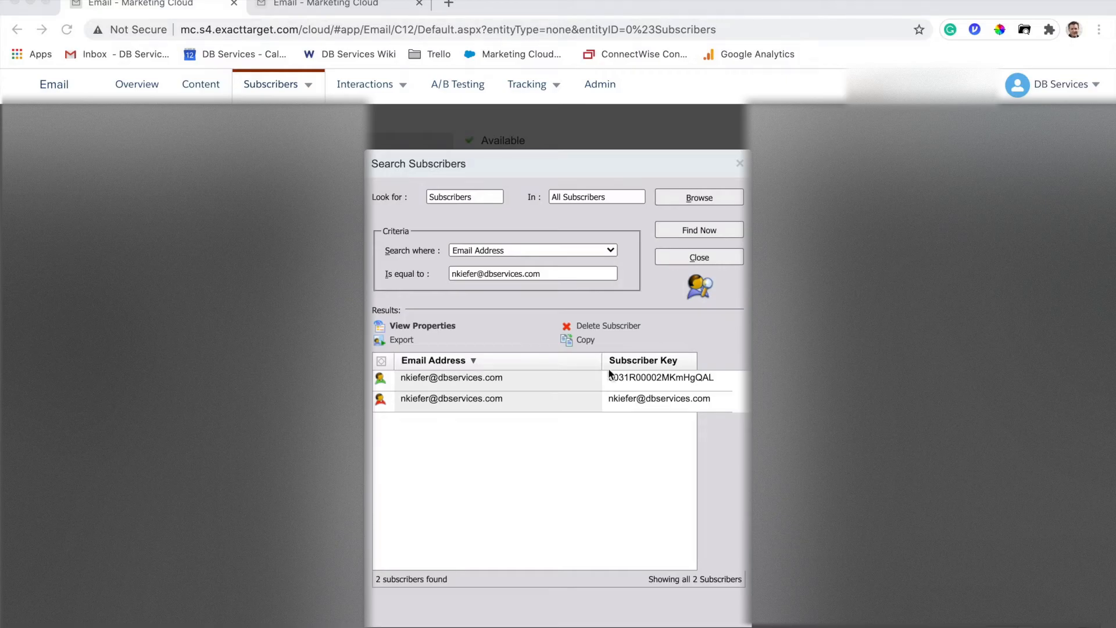
{"action": "mouse_move", "coordinate": [522, 462]}
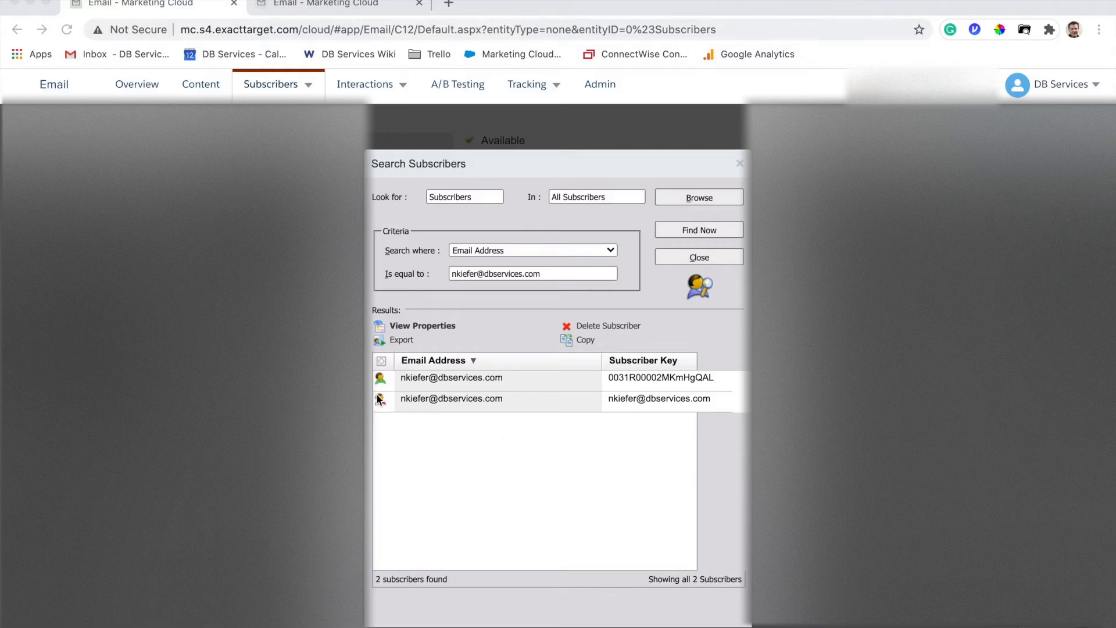
{"action": "mouse_move", "coordinate": [528, 404]}
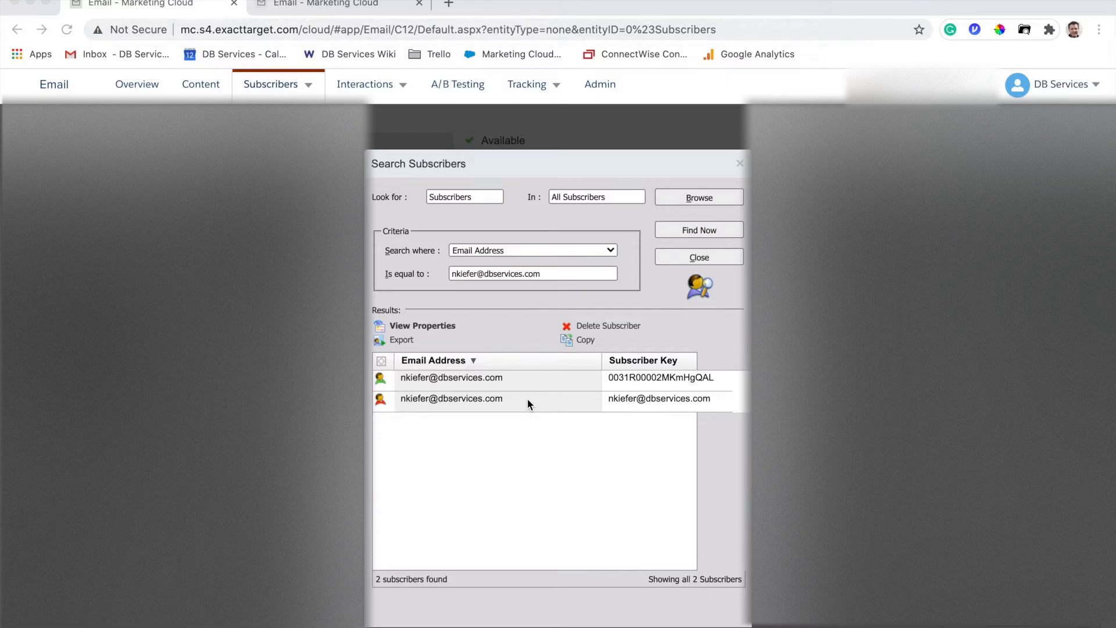
{"action": "mouse_move", "coordinate": [648, 399]}
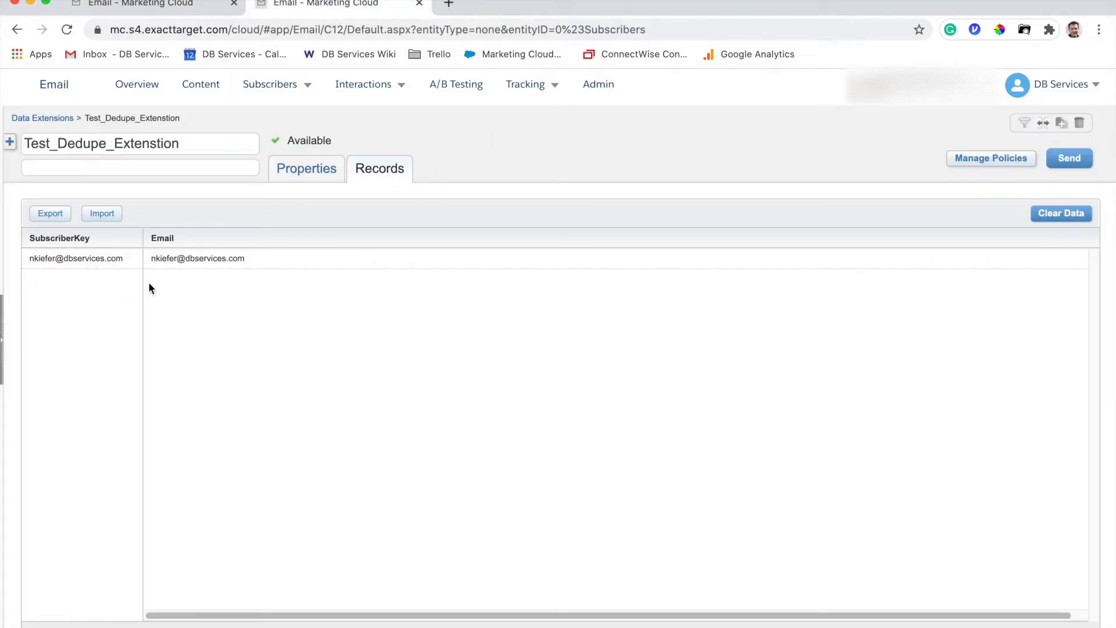
{"action": "mouse_move", "coordinate": [337, 298]}
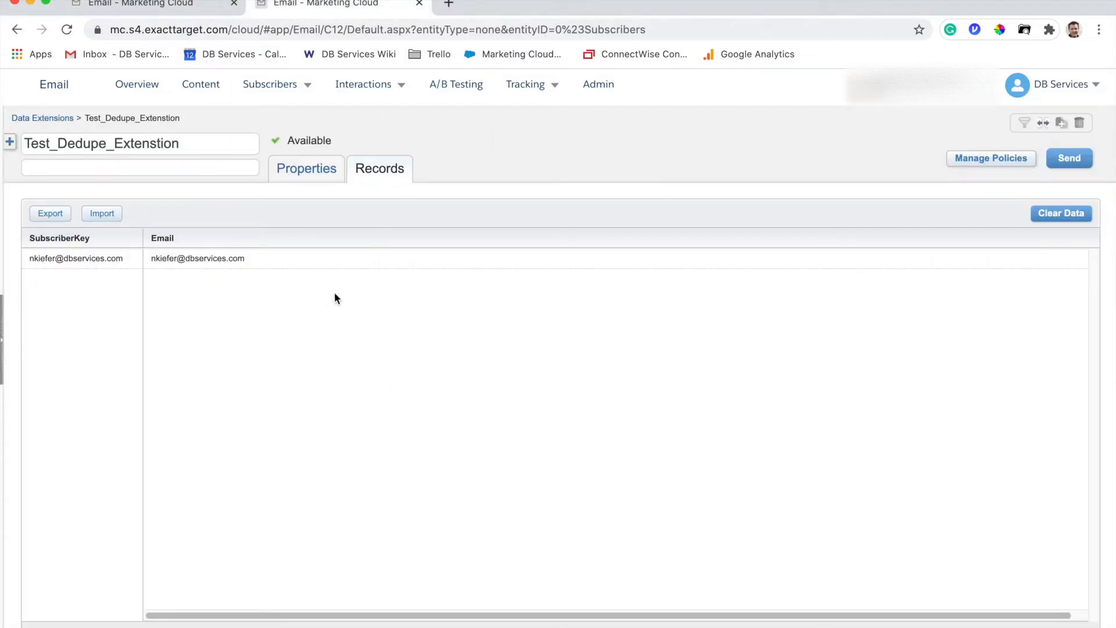
{"action": "mouse_move", "coordinate": [388, 322]}
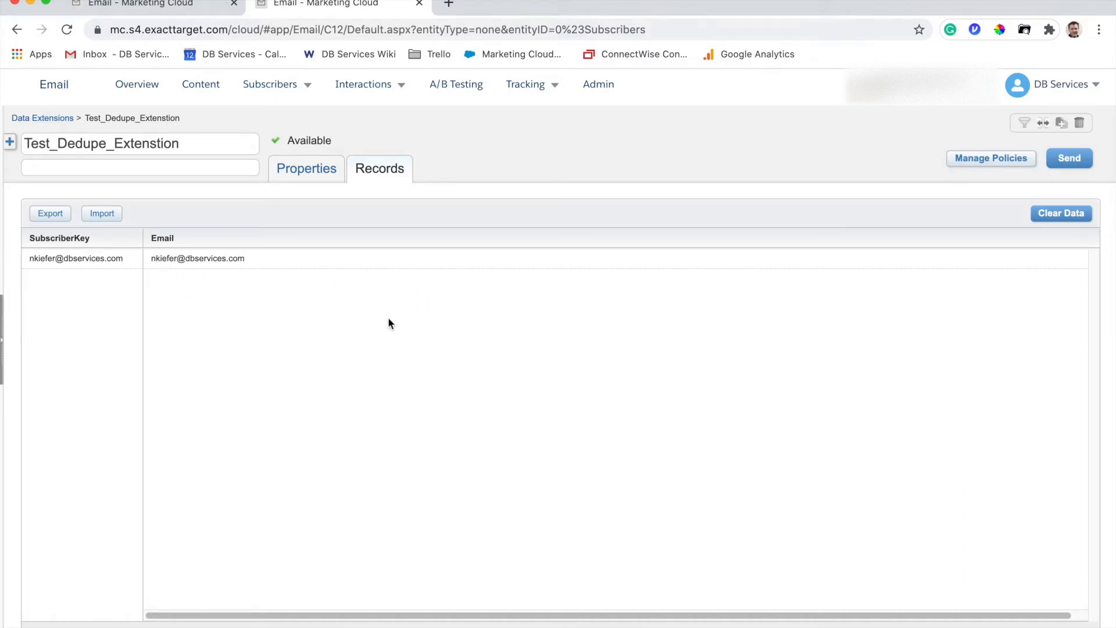
- Select the subscriber keyed by its email address and permanently delete it after confirming
{"action": "left_click", "coordinate": [305, 168]}
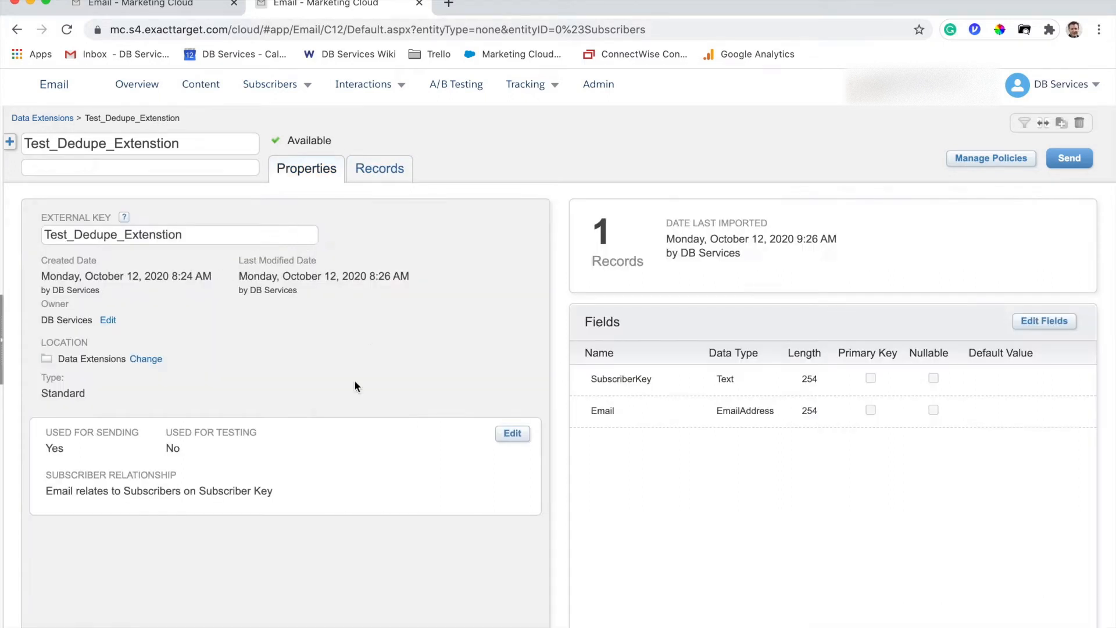
{"action": "mouse_move", "coordinate": [157, 505]}
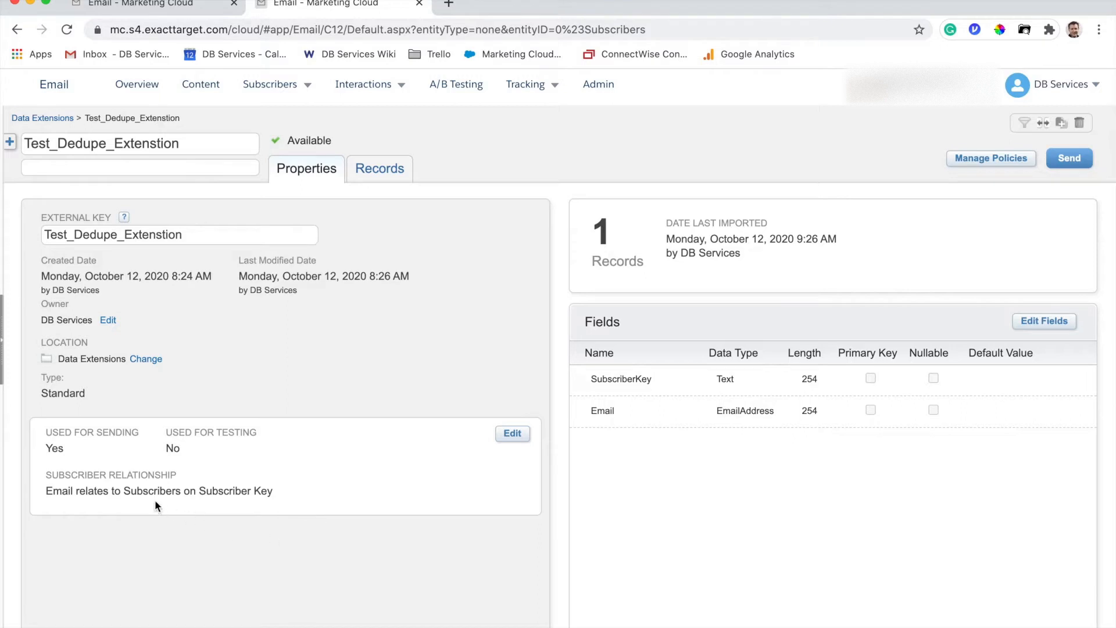
{"action": "mouse_move", "coordinate": [698, 386]}
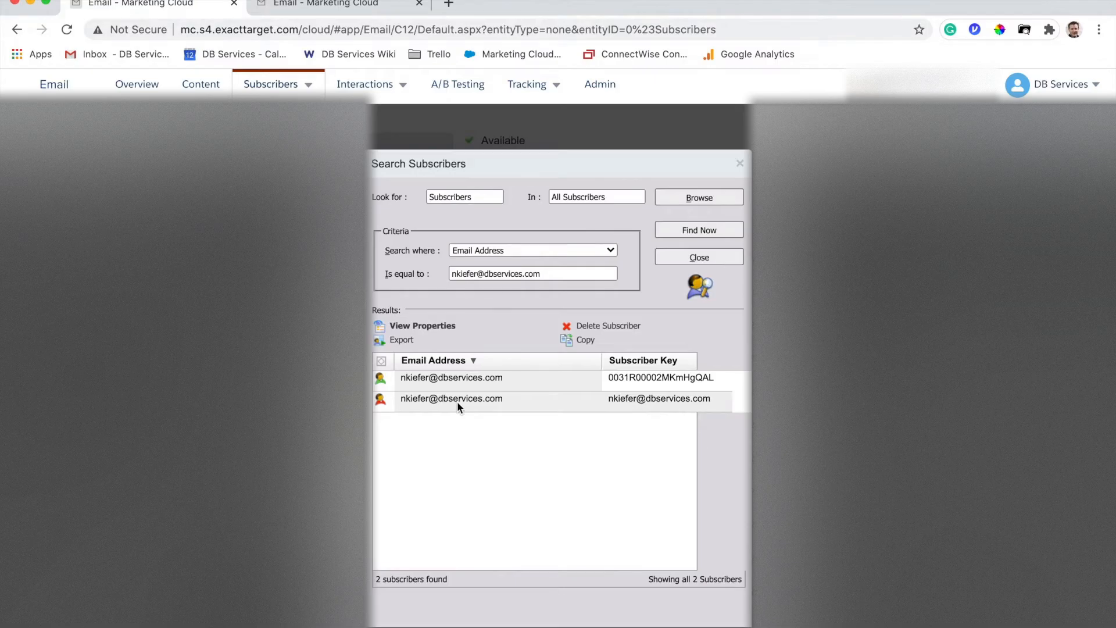
{"action": "left_click", "coordinate": [451, 398]}
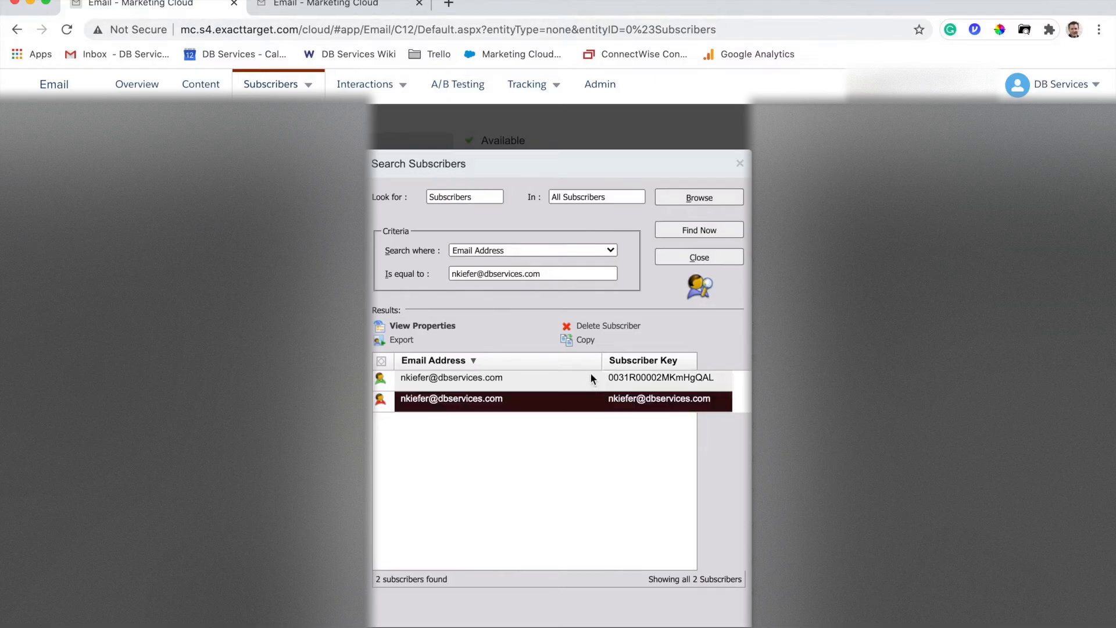
{"action": "left_click", "coordinate": [607, 325]}
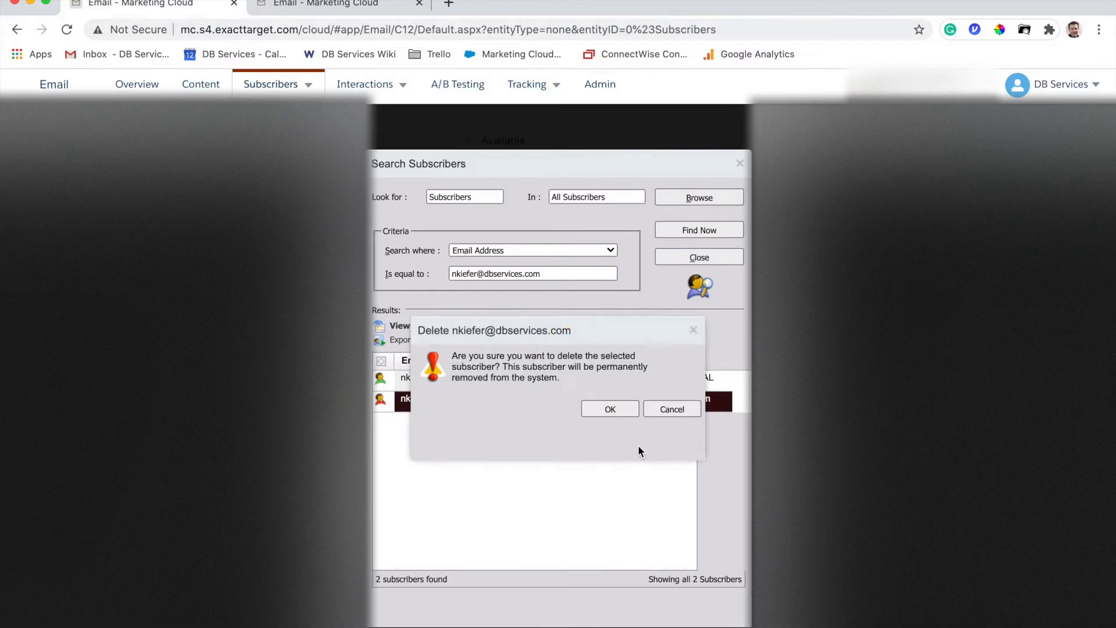
{"action": "left_click", "coordinate": [609, 408]}
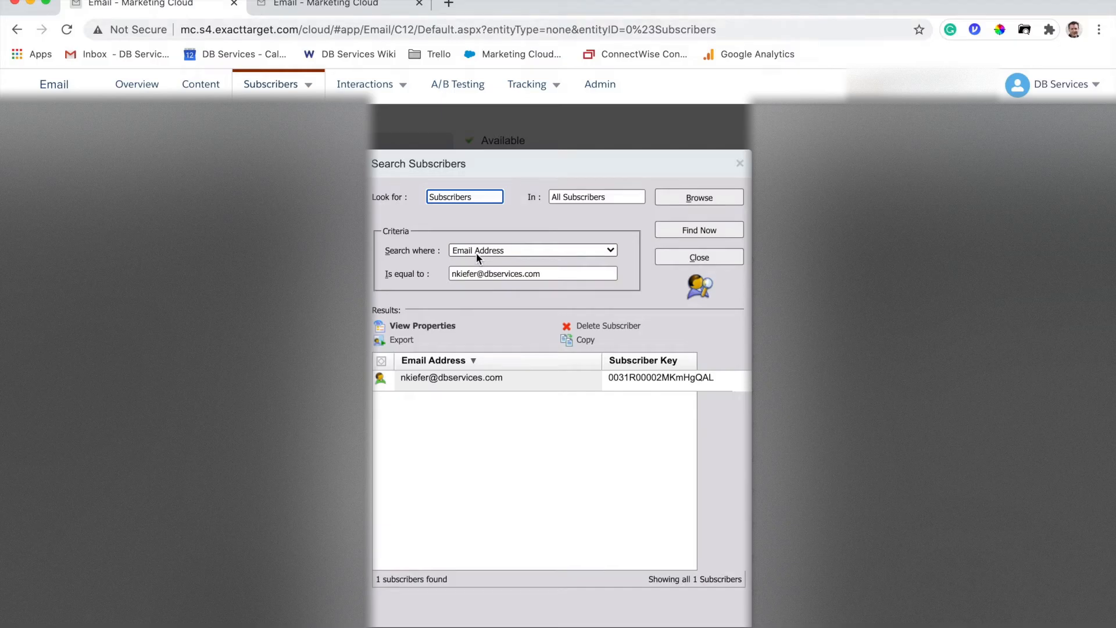
{"action": "mouse_move", "coordinate": [514, 216]}
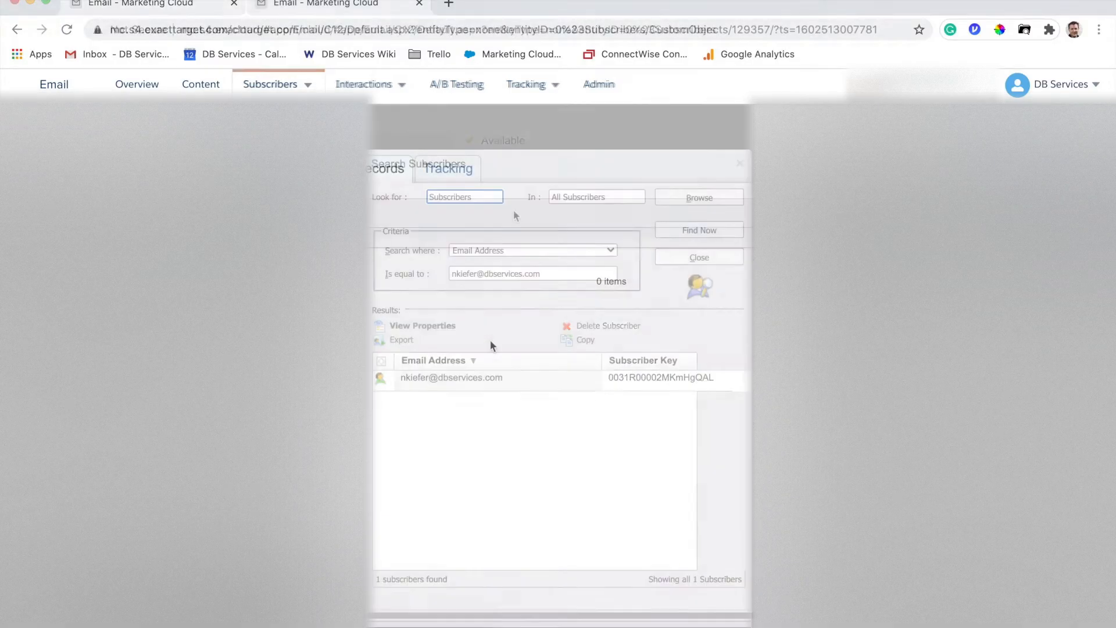
- Return to Test_Dedupe_Extenstion and view its Properties, now showing 0 records
{"action": "left_click", "coordinate": [698, 257]}
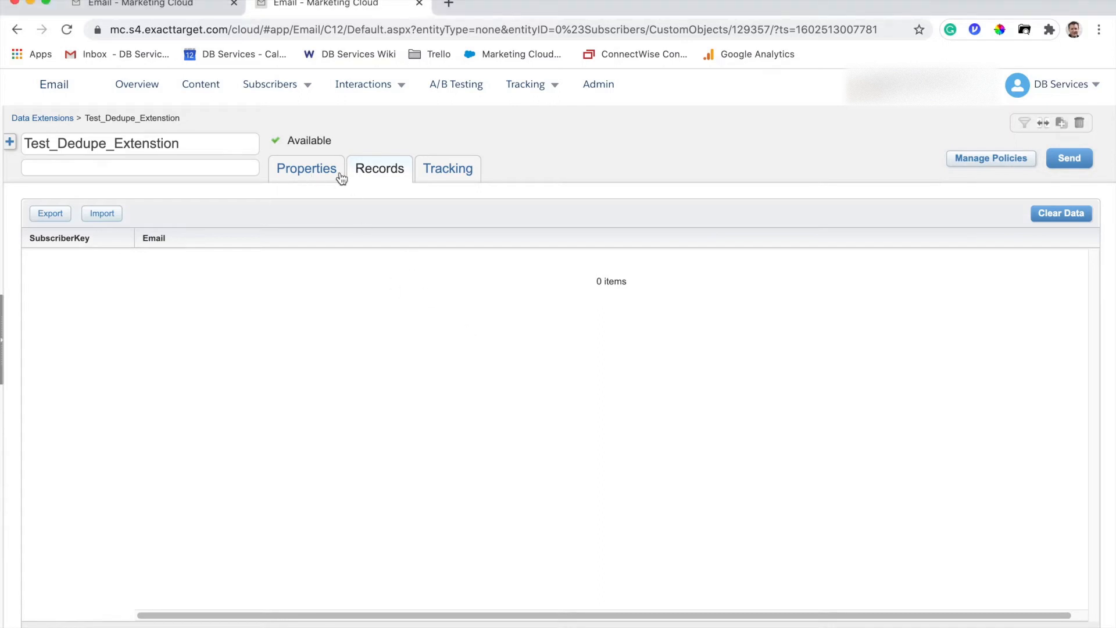
{"action": "left_click", "coordinate": [305, 168]}
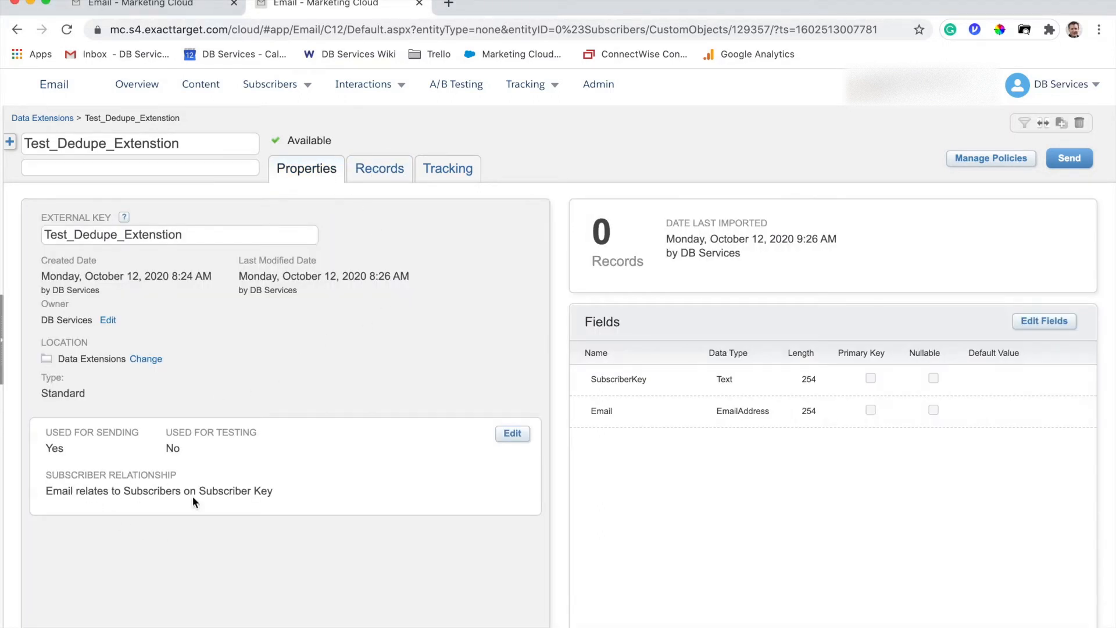
{"action": "mouse_move", "coordinate": [757, 464]}
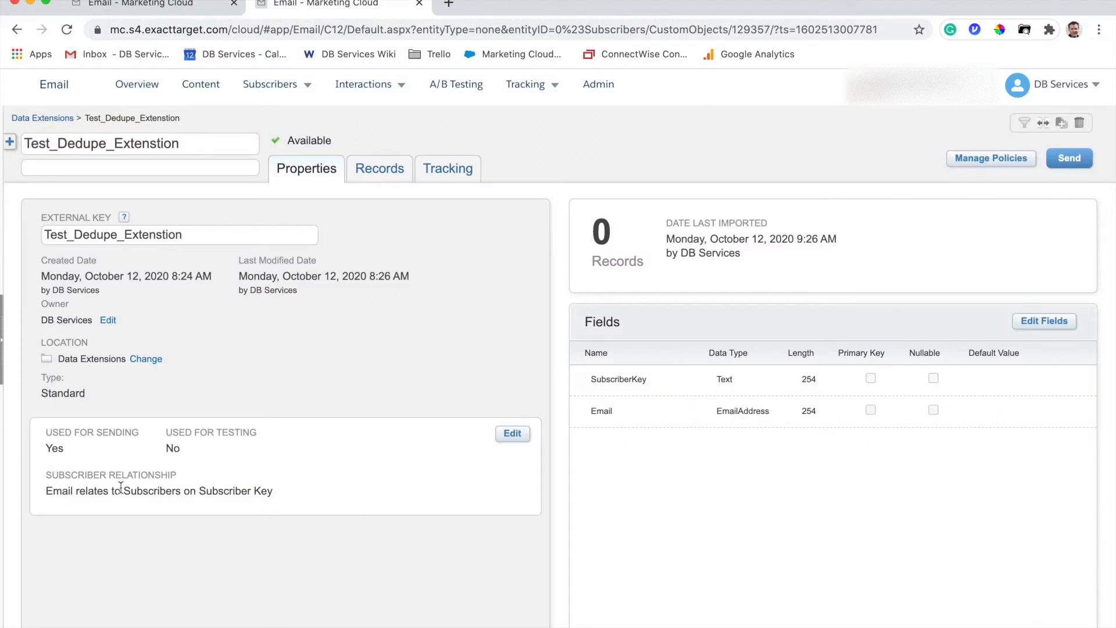
{"action": "mouse_move", "coordinate": [388, 491]}
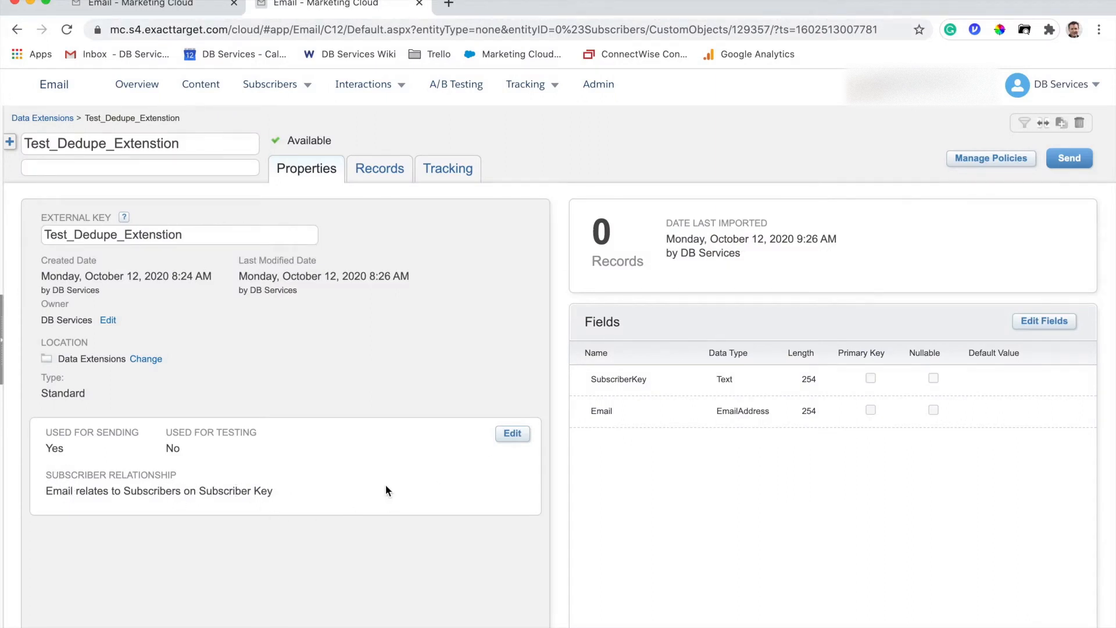
{"action": "left_click", "coordinate": [511, 432]}
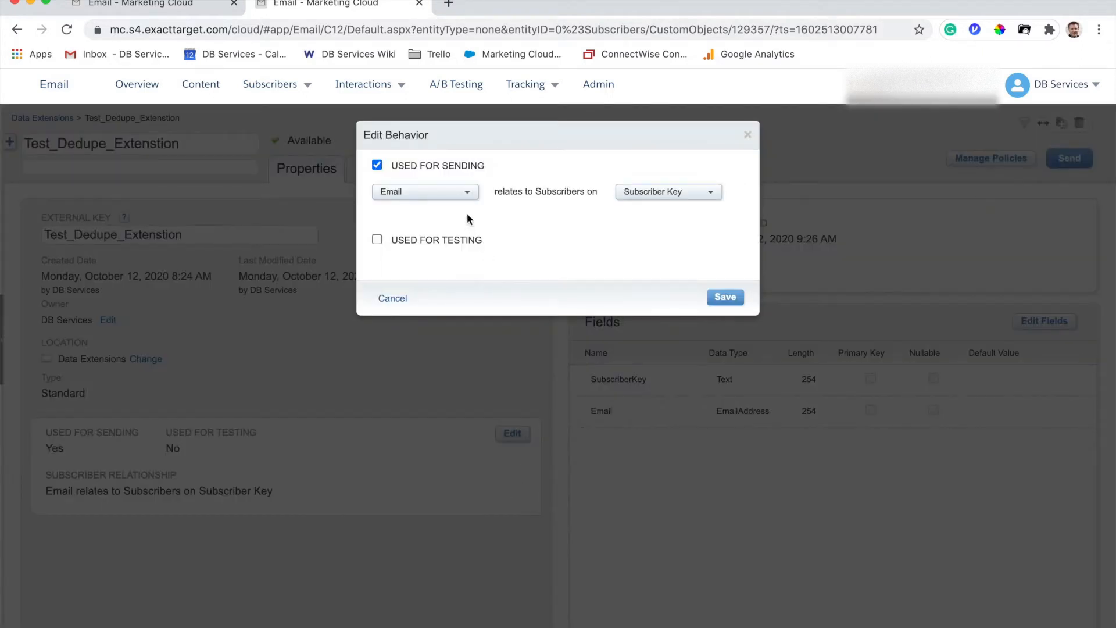
{"action": "left_click", "coordinate": [425, 192]}
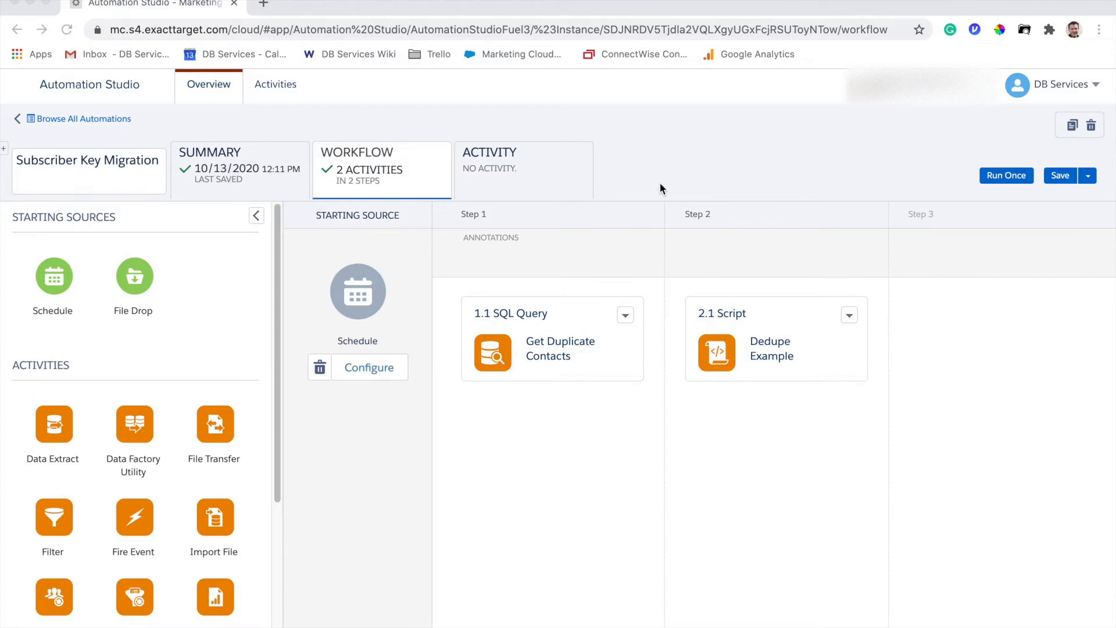
{"action": "mouse_move", "coordinate": [597, 339]}
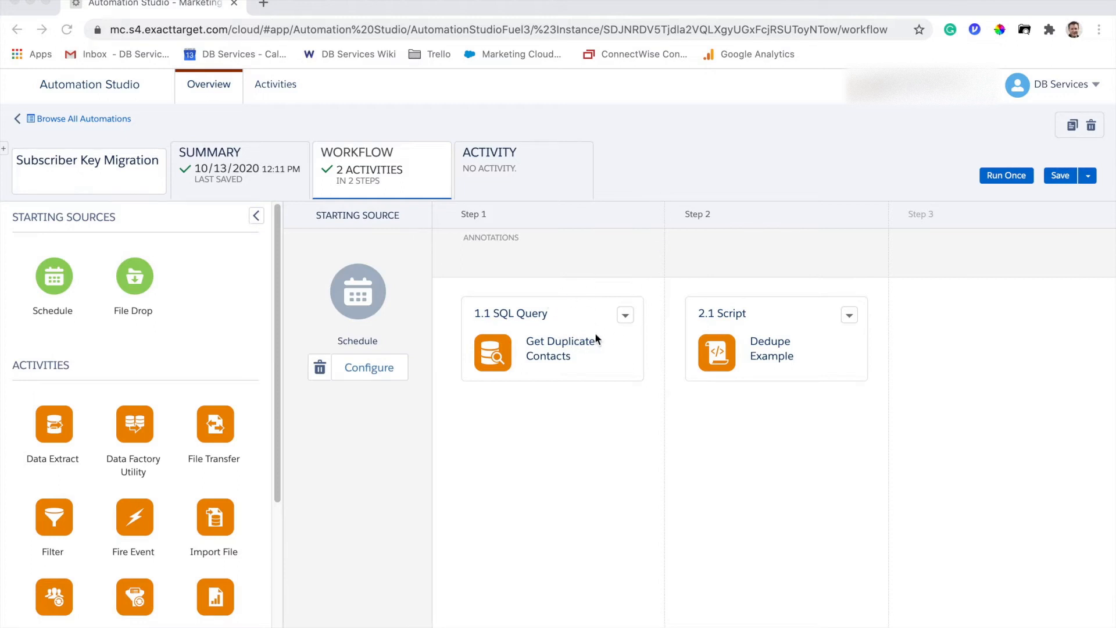
{"action": "mouse_move", "coordinate": [600, 391]}
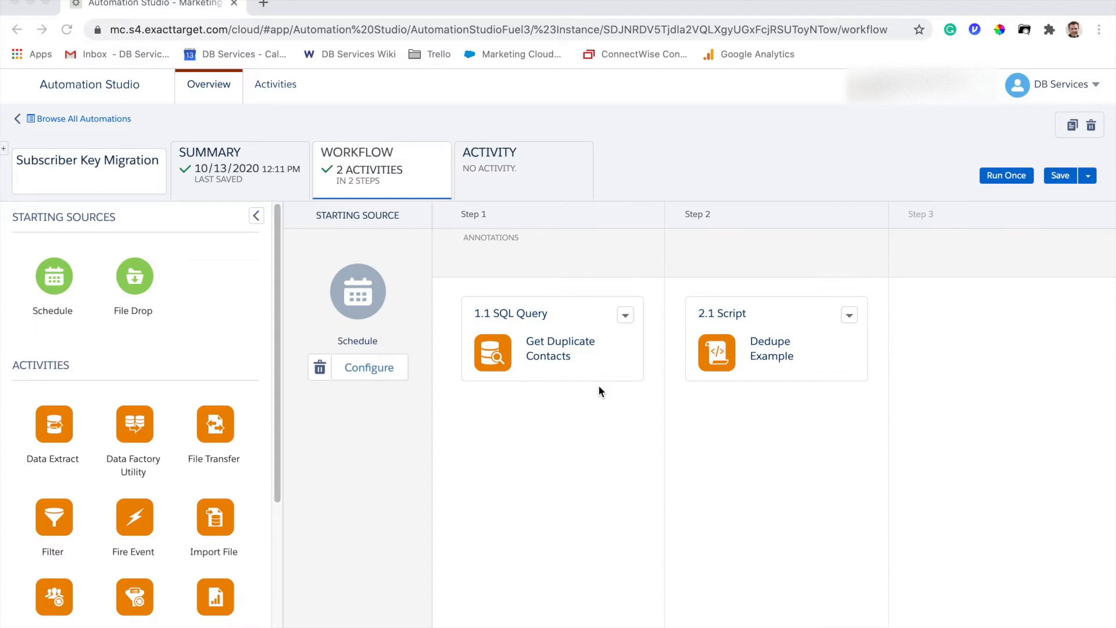
{"action": "mouse_move", "coordinate": [814, 304]}
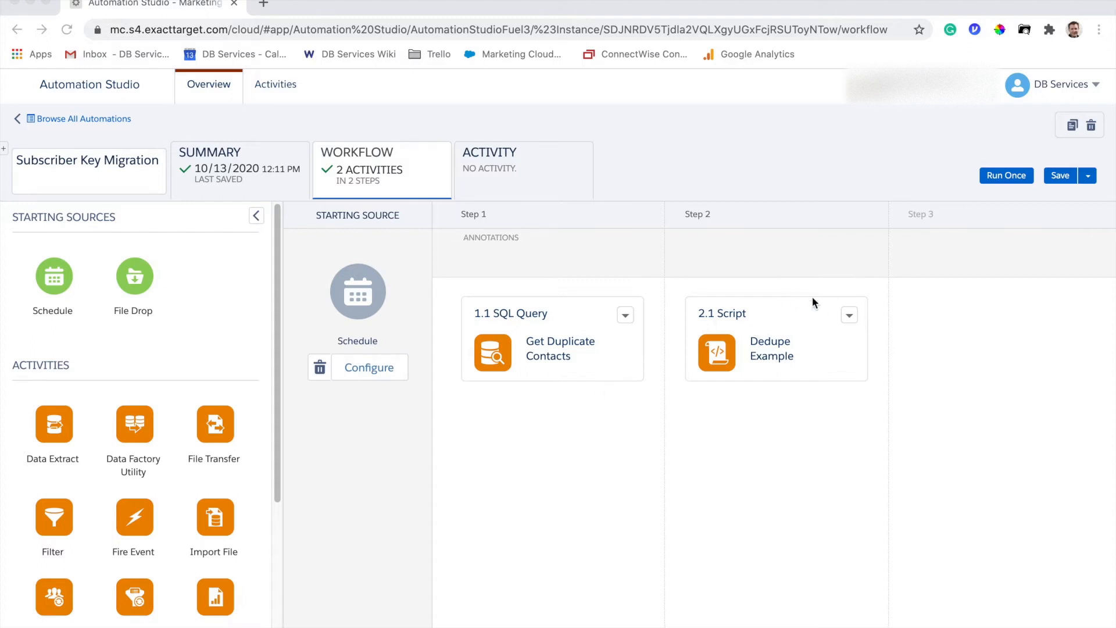
{"action": "mouse_move", "coordinate": [829, 375]}
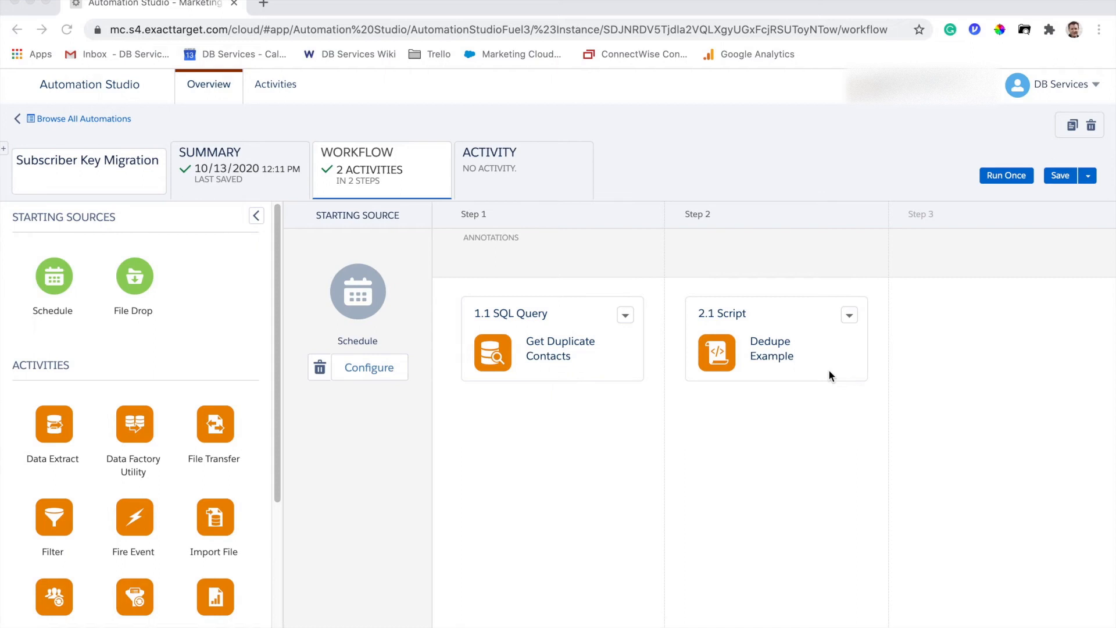
{"action": "mouse_move", "coordinate": [1011, 175]}
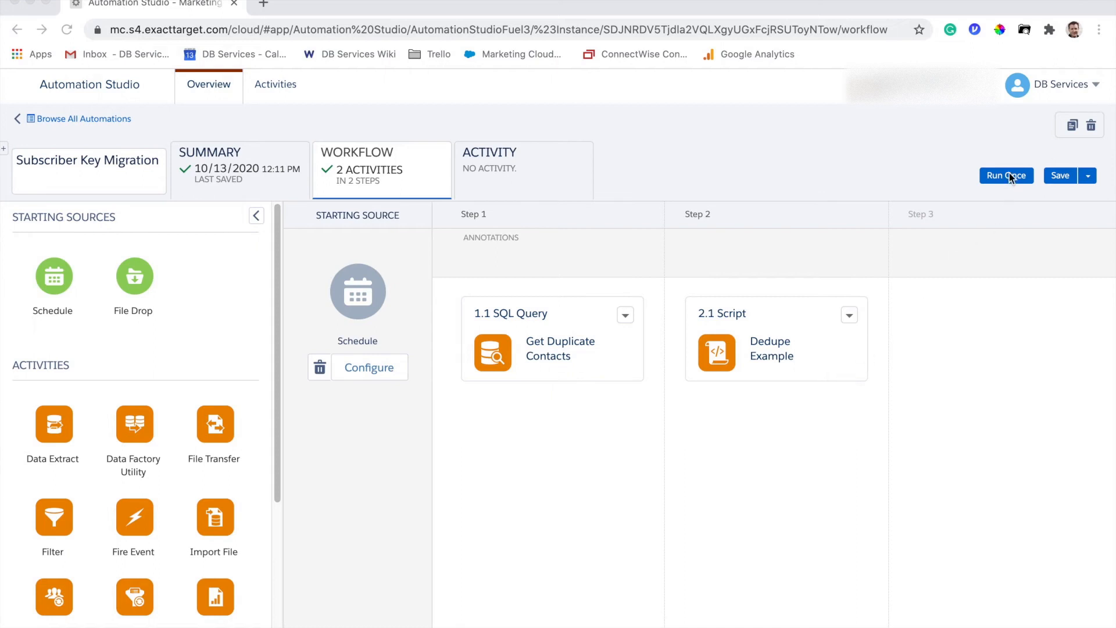
{"action": "mouse_move", "coordinate": [942, 179]}
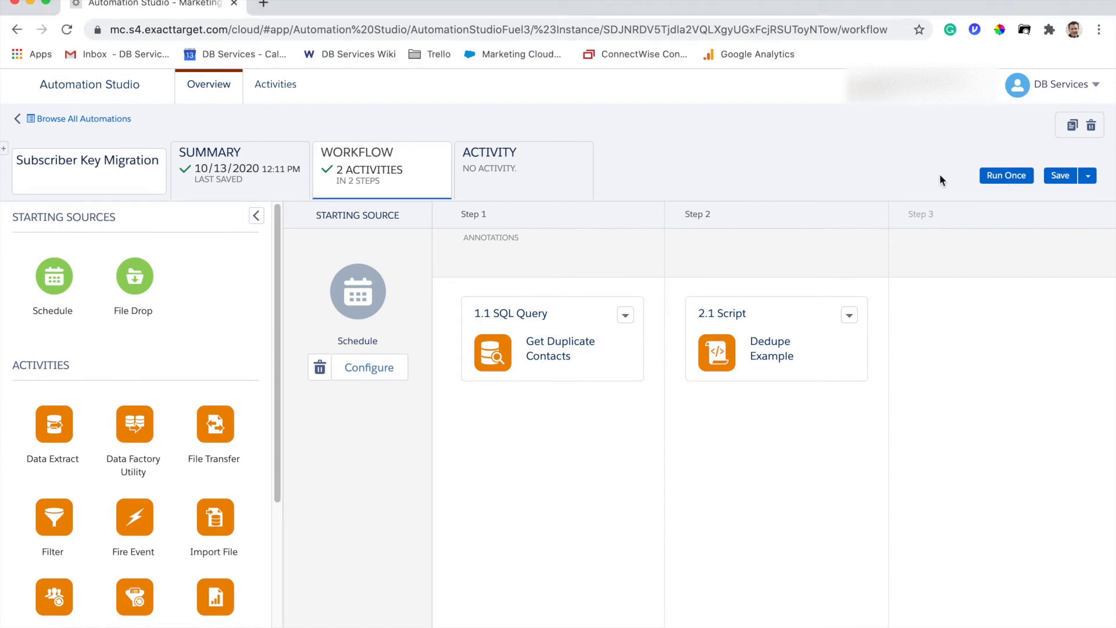
- Start a Run Once and select both the Get Duplicate Contacts query and Dedupe Example script
{"action": "left_click", "coordinate": [1005, 175]}
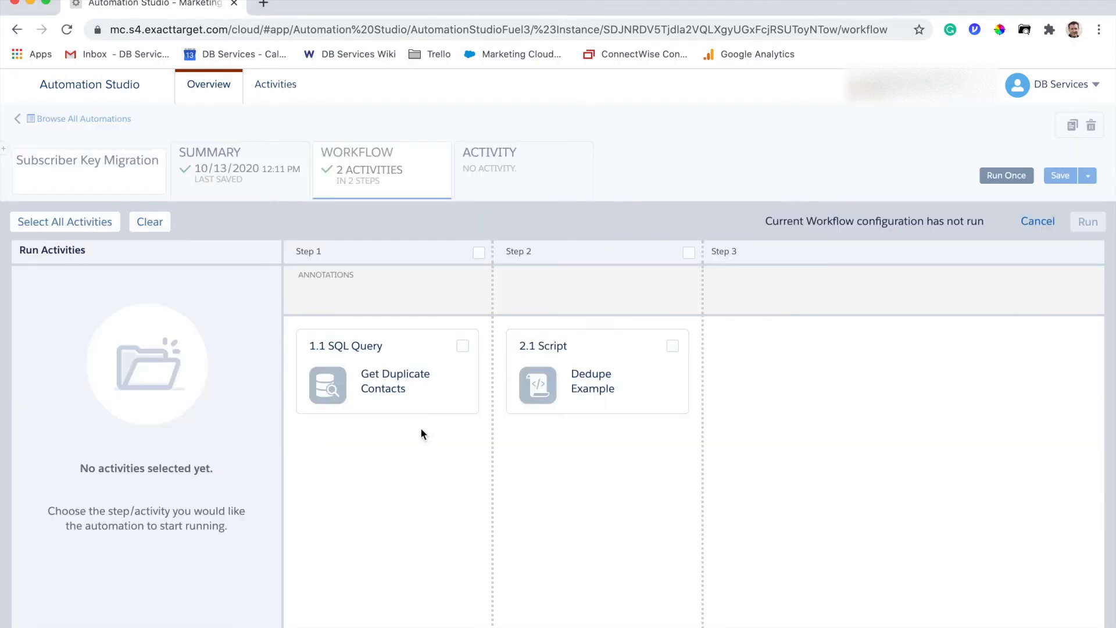
{"action": "left_click", "coordinate": [65, 221]}
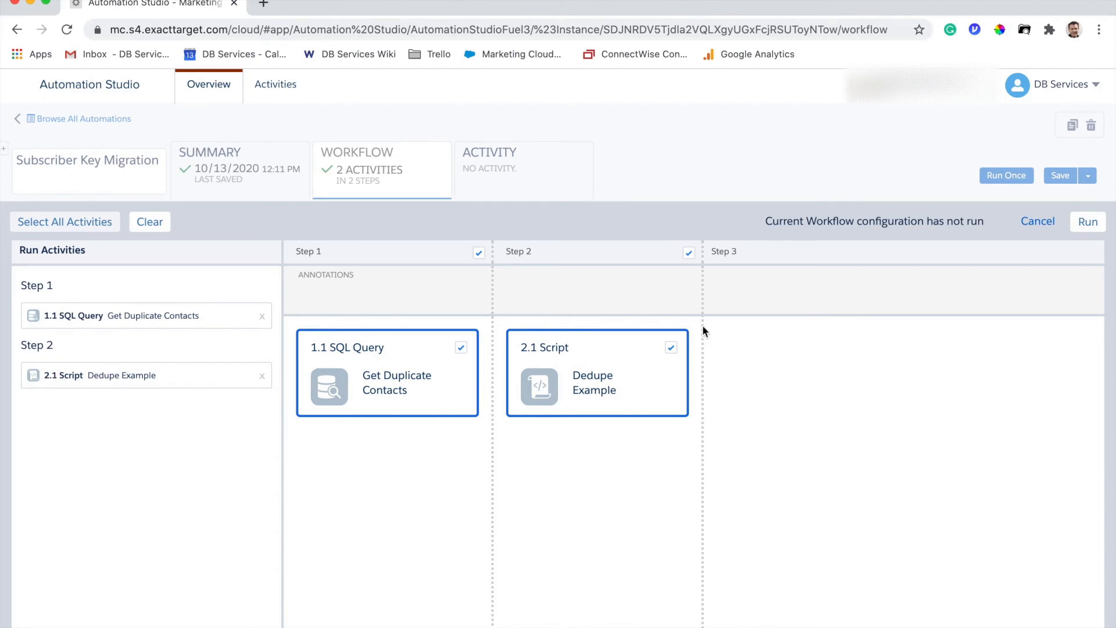
{"action": "mouse_move", "coordinate": [704, 323]}
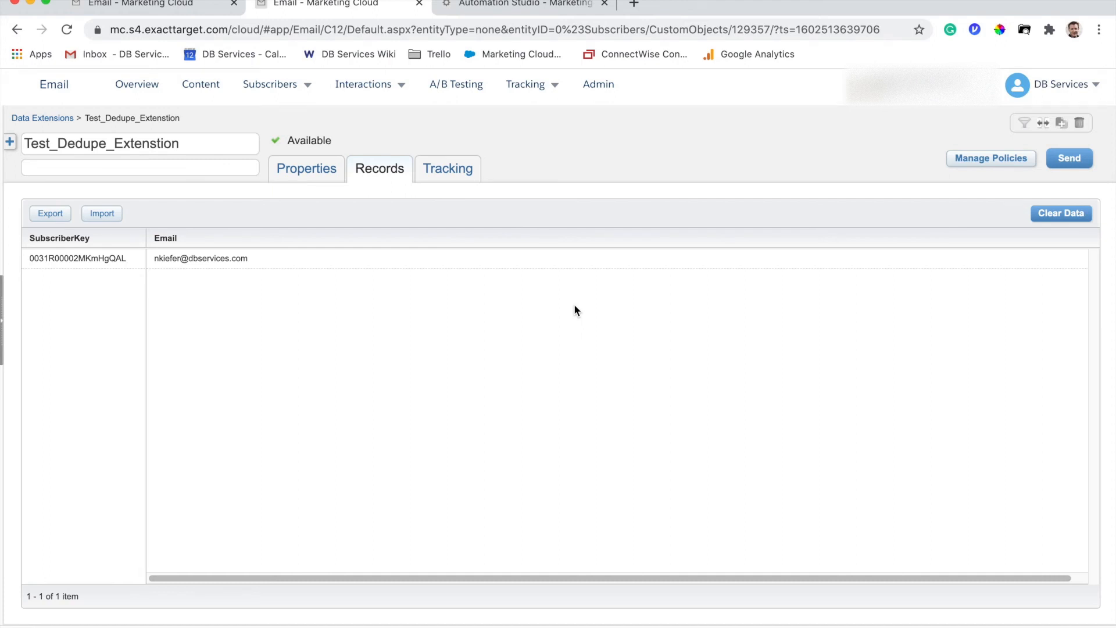
{"action": "mouse_move", "coordinate": [241, 287]}
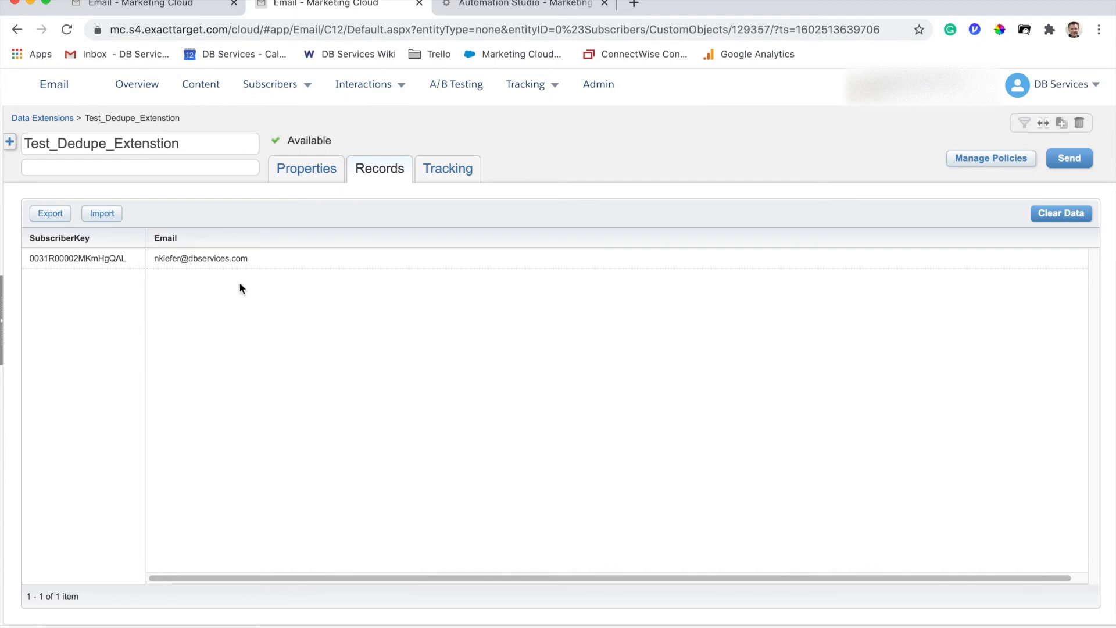
{"action": "mouse_move", "coordinate": [257, 304]}
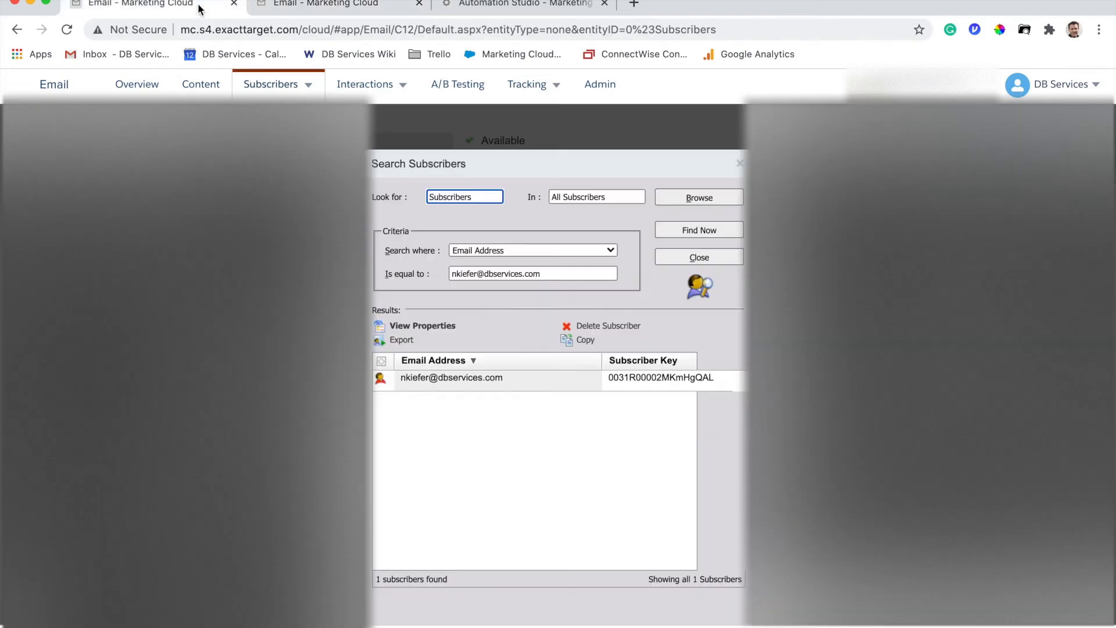
{"action": "mouse_move", "coordinate": [446, 418]}
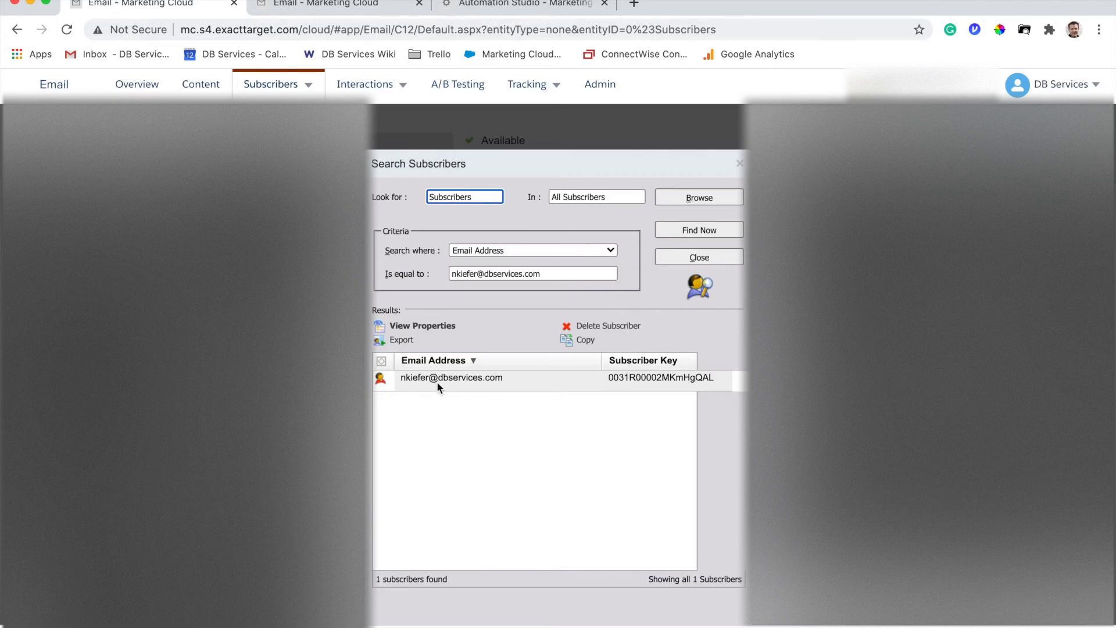
{"action": "mouse_move", "coordinate": [508, 390]}
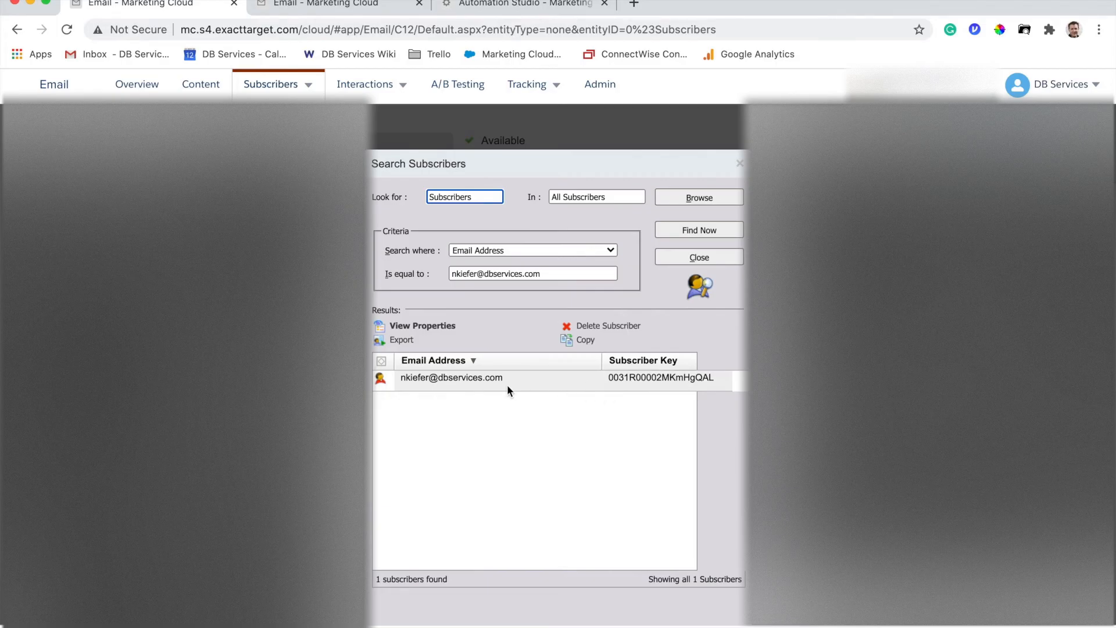